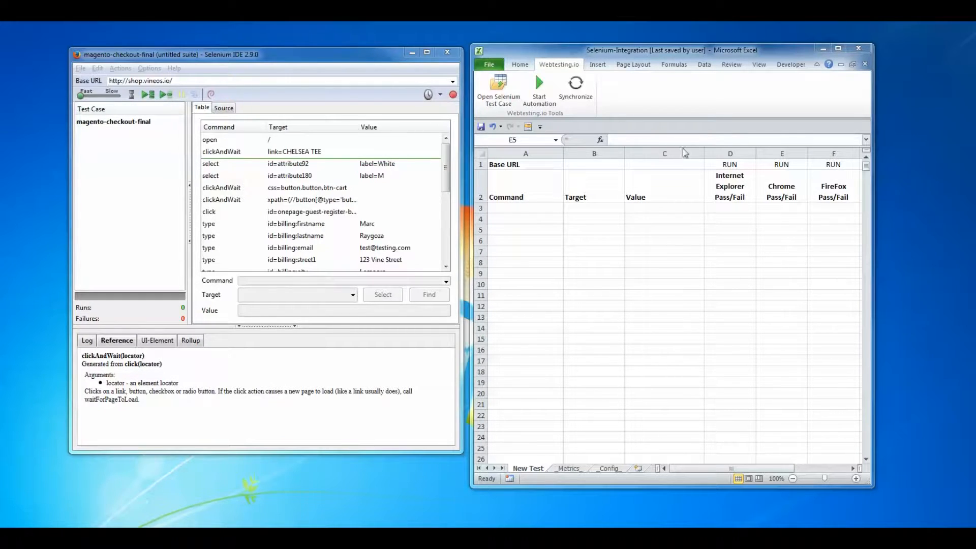
{"action": "mouse_move", "coordinate": [293, 102]}
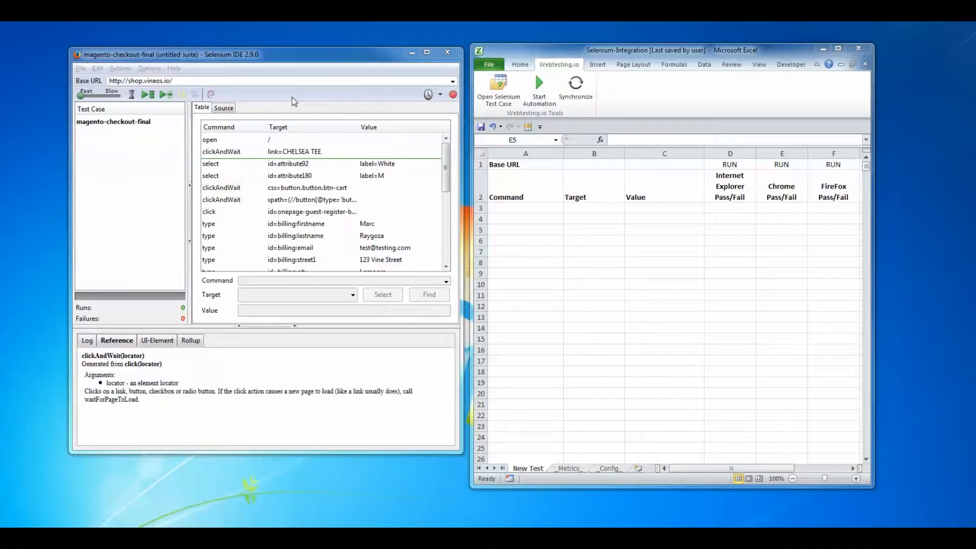
{"action": "mouse_move", "coordinate": [452, 131]}
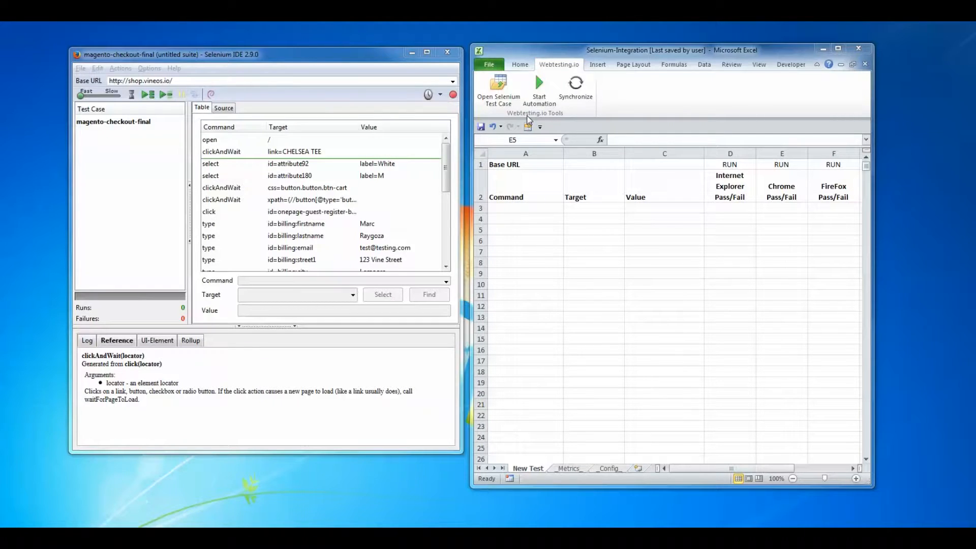
{"action": "mouse_move", "coordinate": [538, 124]}
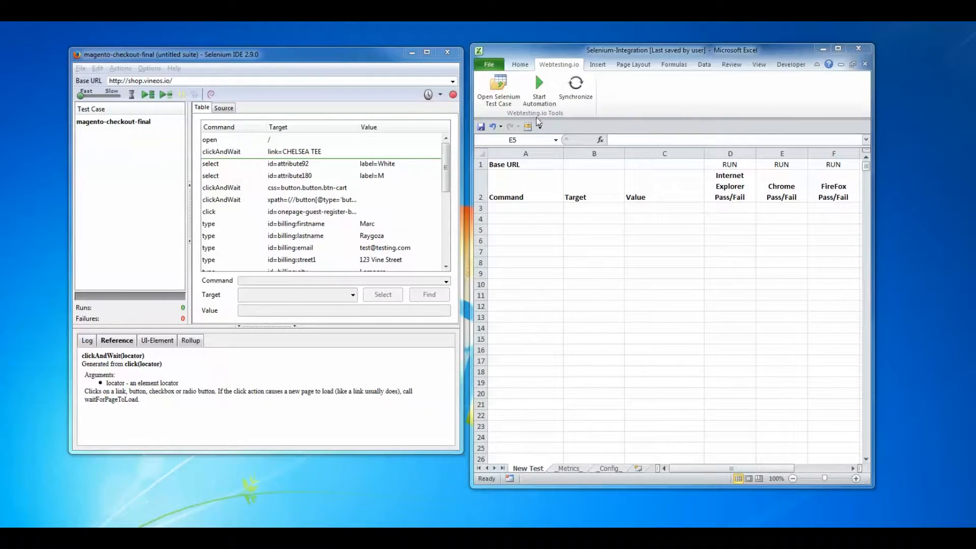
{"action": "mouse_move", "coordinate": [536, 119]}
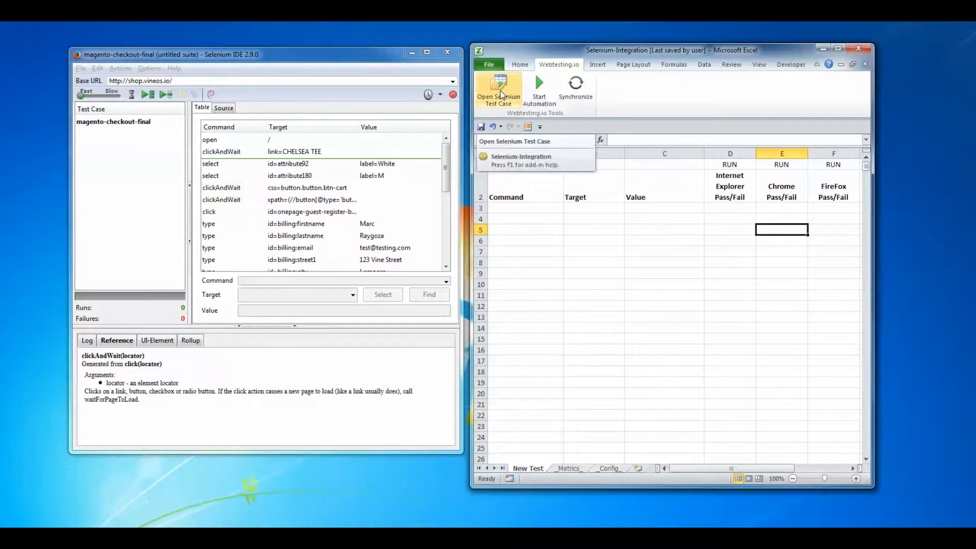
Import the magento-checkout-final Selenium test case from the selenium-stuff folder
{"action": "left_click", "coordinate": [499, 87]}
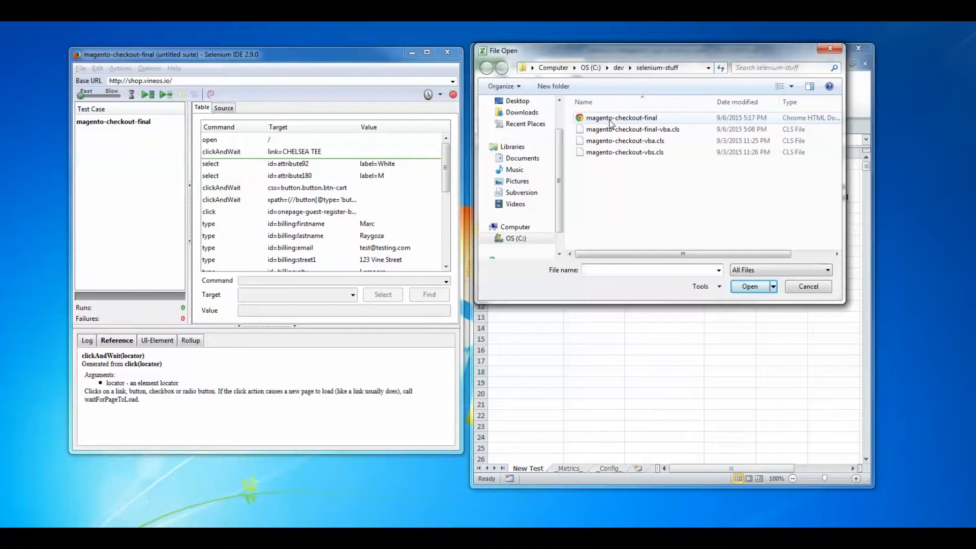
{"action": "left_click", "coordinate": [621, 118]}
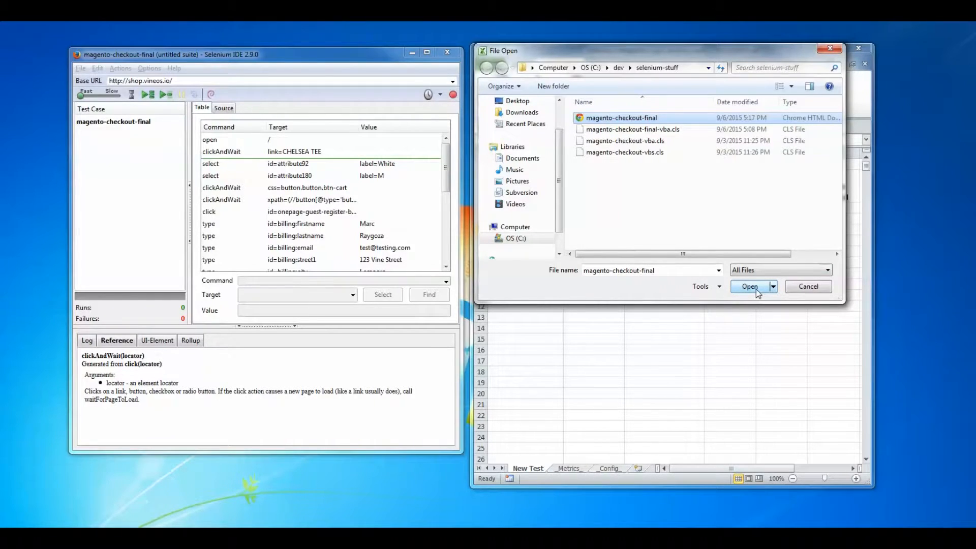
{"action": "left_click", "coordinate": [749, 286]}
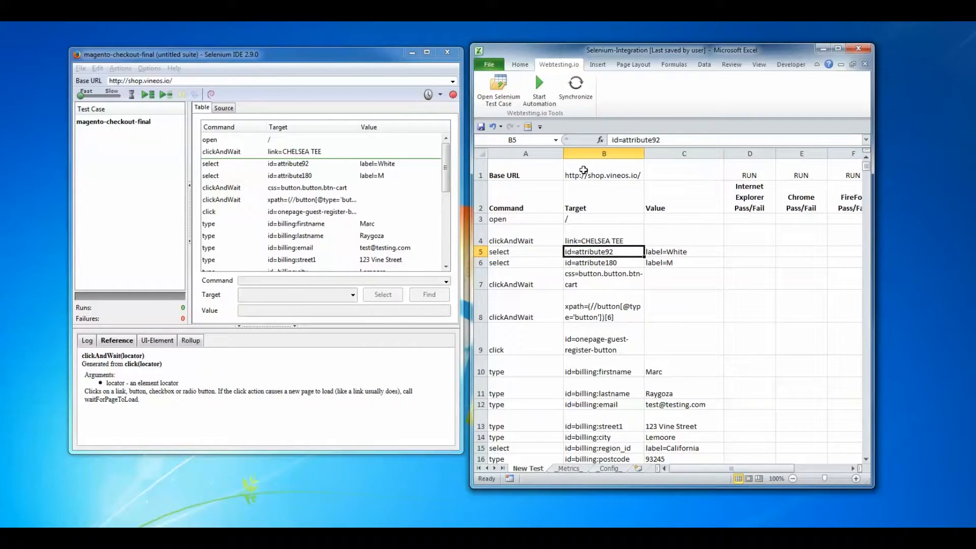
{"action": "mouse_move", "coordinate": [610, 176]}
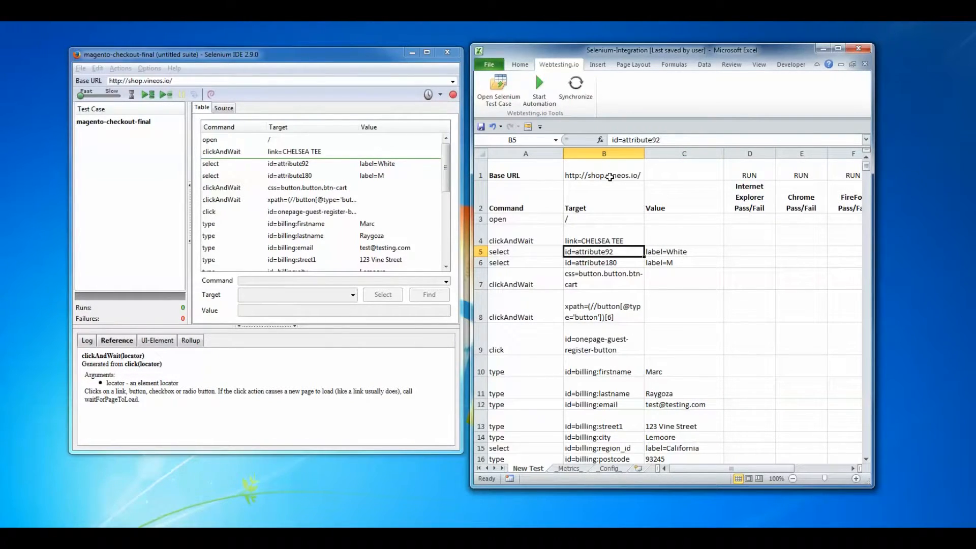
{"action": "mouse_move", "coordinate": [603, 176]}
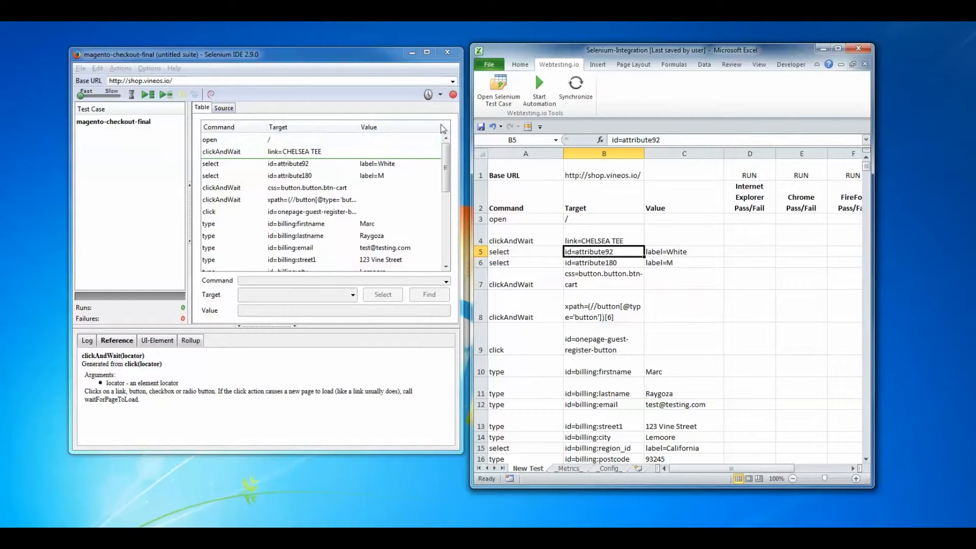
{"action": "mouse_move", "coordinate": [603, 197]}
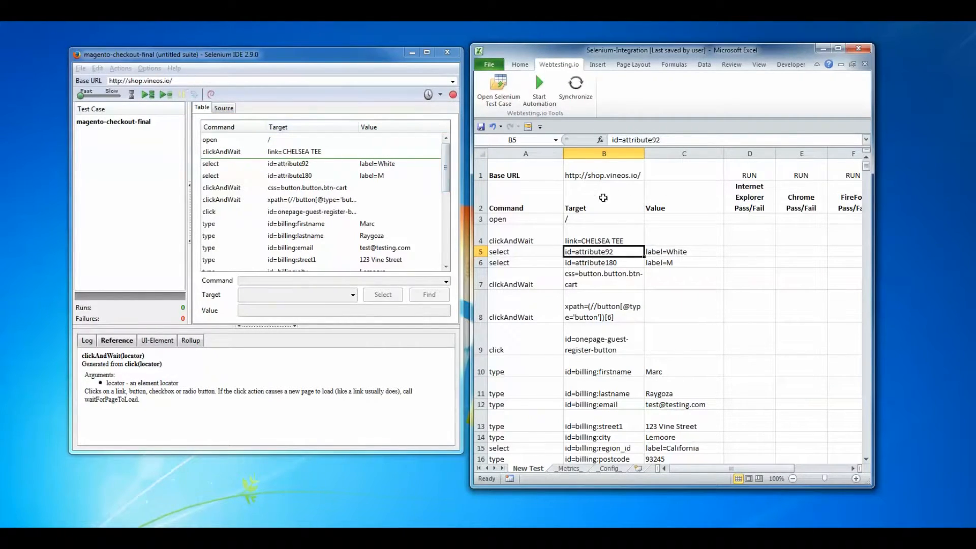
{"action": "mouse_move", "coordinate": [607, 174]}
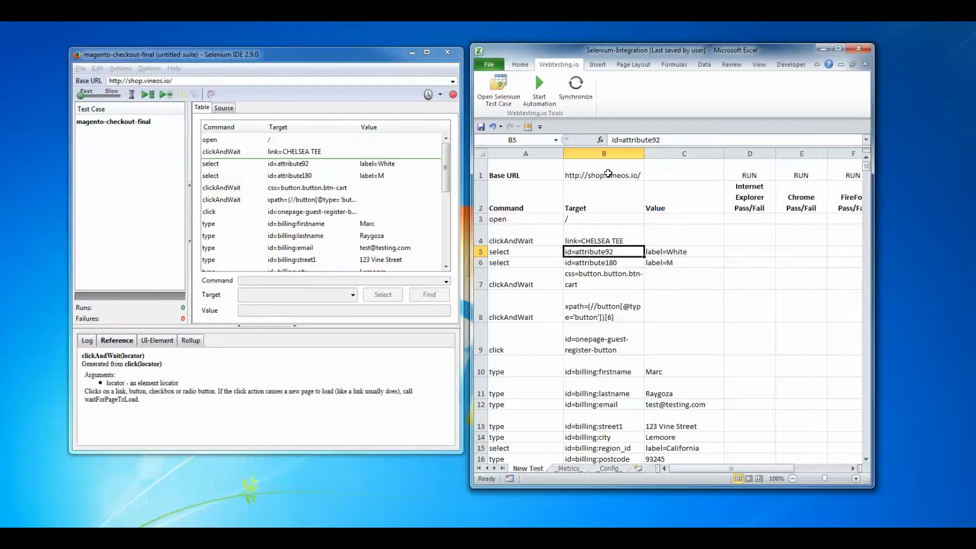
{"action": "mouse_move", "coordinate": [524, 200]}
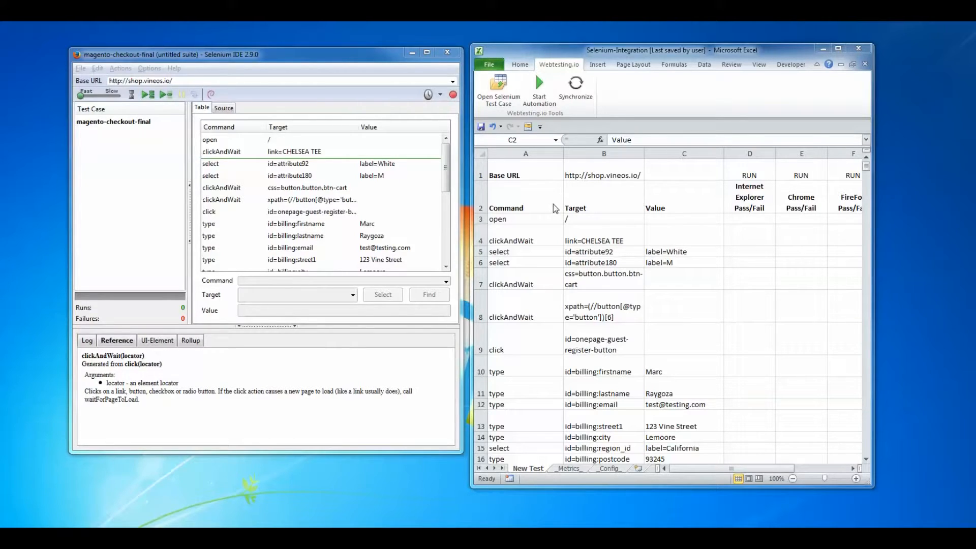
{"action": "left_click", "coordinate": [802, 197]}
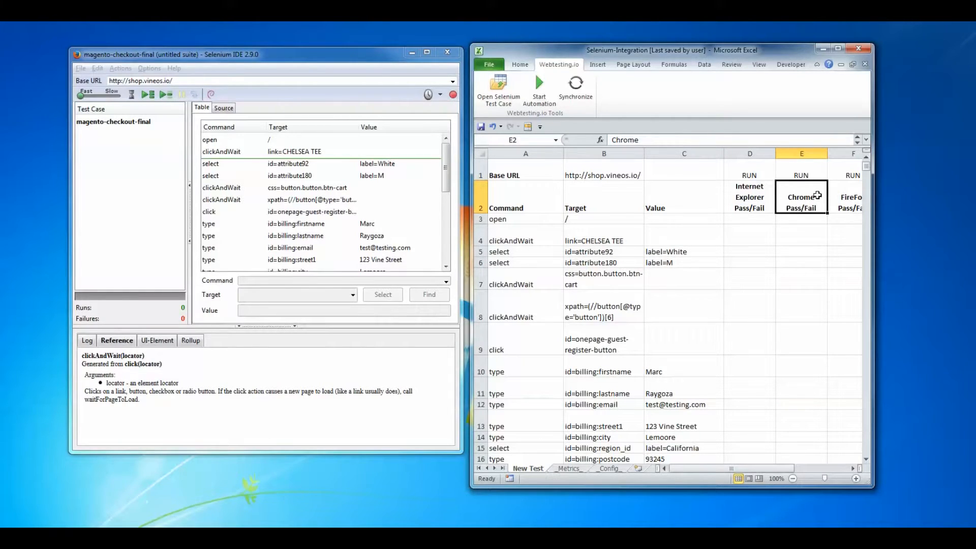
{"action": "mouse_move", "coordinate": [751, 202]}
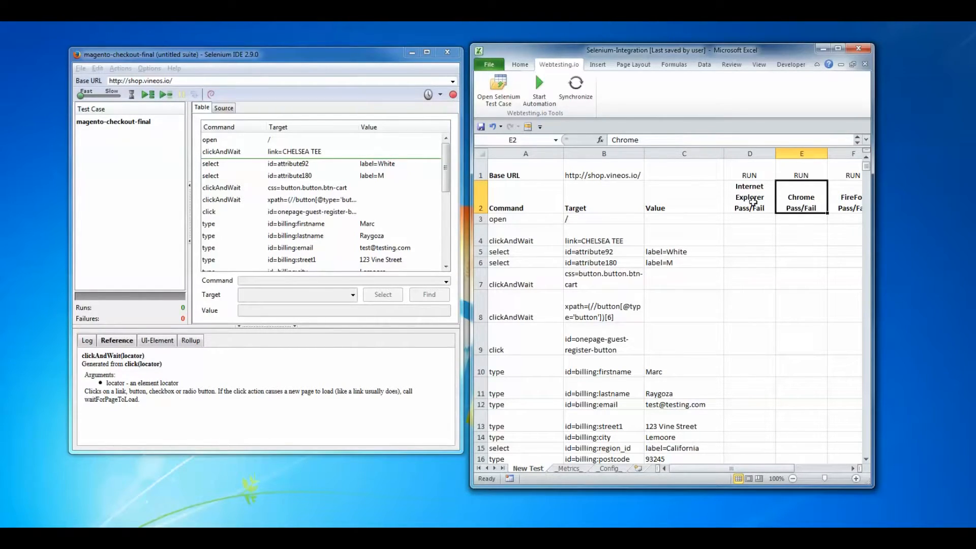
{"action": "left_click", "coordinate": [849, 198]}
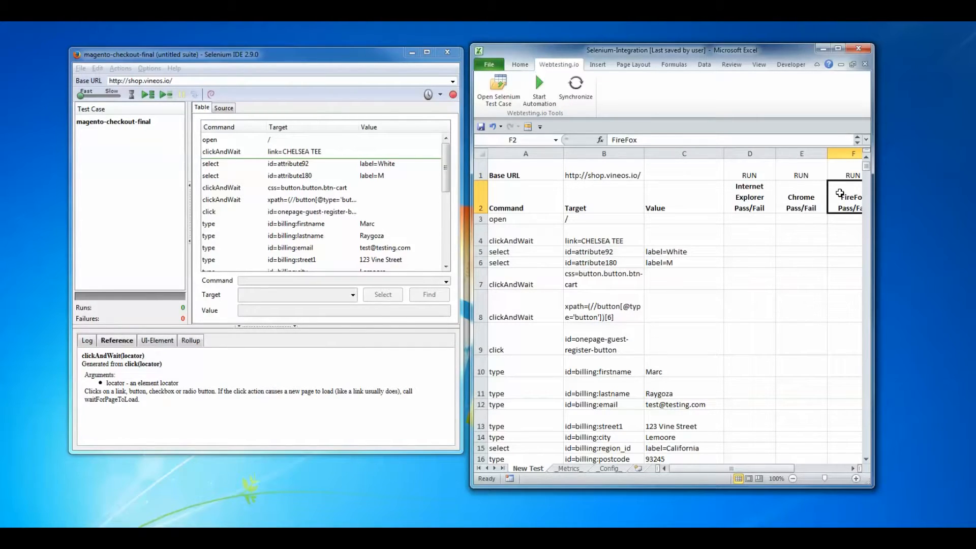
{"action": "left_click", "coordinate": [749, 219]}
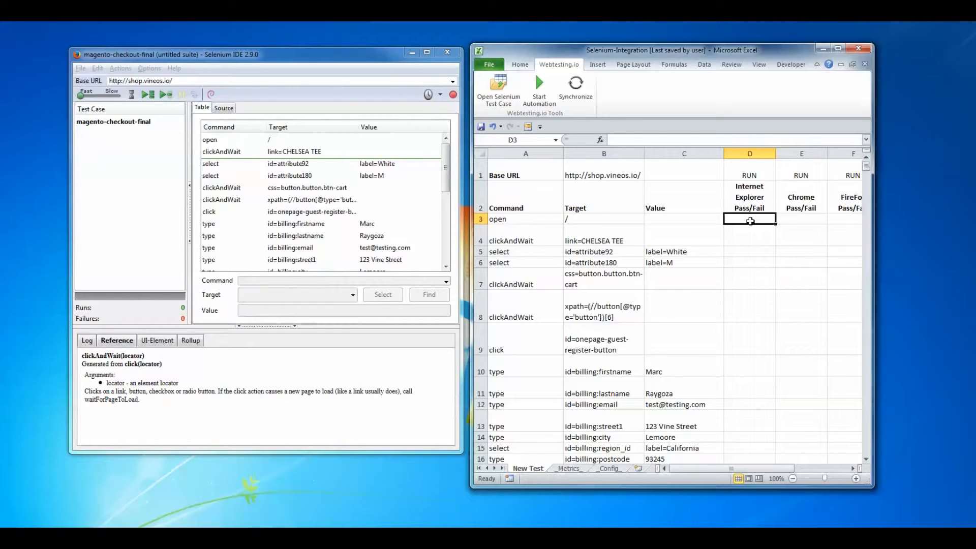
{"action": "left_click", "coordinate": [750, 171]}
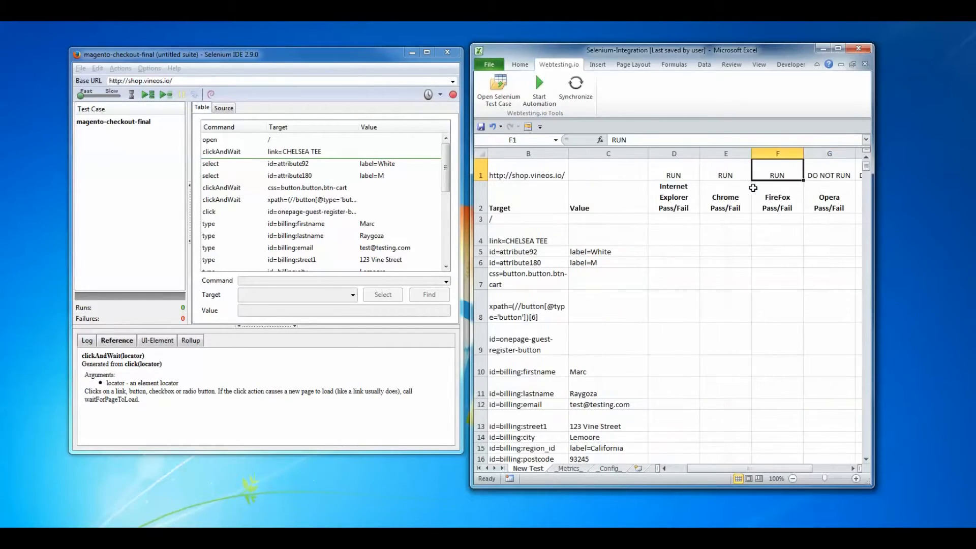
{"action": "left_click", "coordinate": [829, 197]}
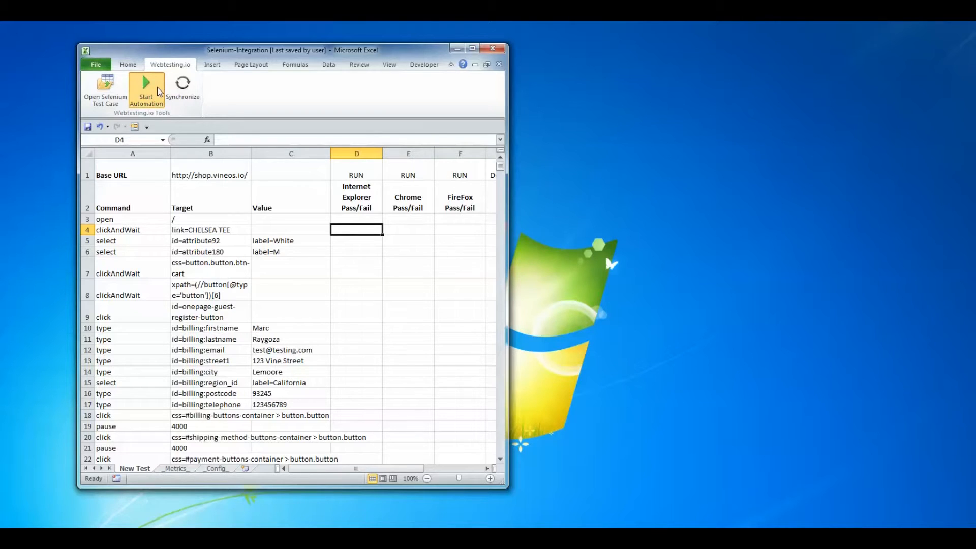
Start the automated test run in the browsers with Start Automation
{"action": "left_click", "coordinate": [146, 87]}
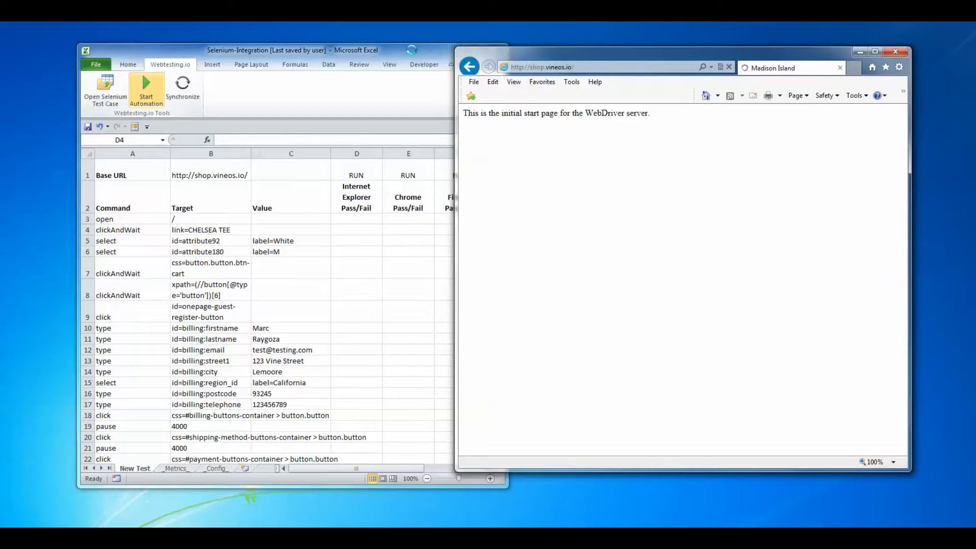
{"action": "left_click", "coordinate": [146, 86]}
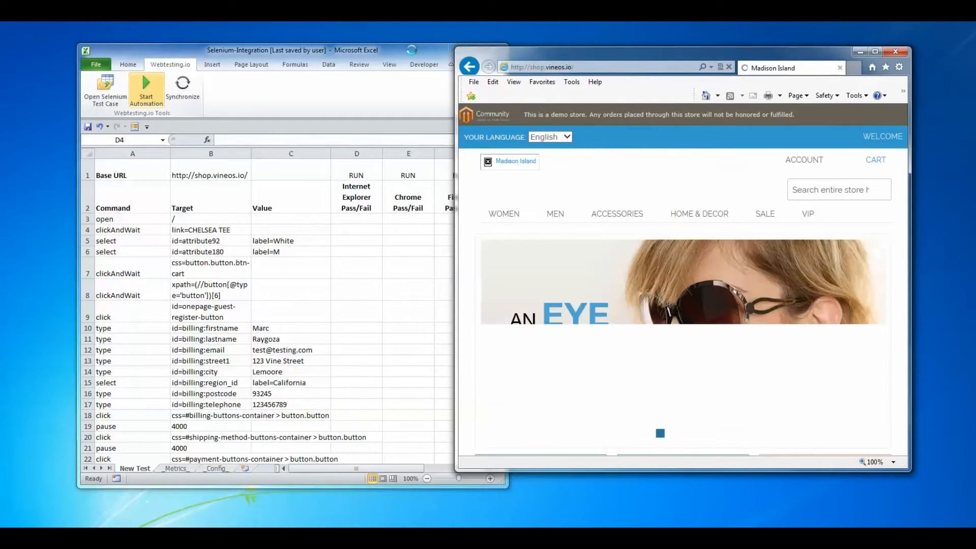
{"action": "left_click", "coordinate": [145, 87]}
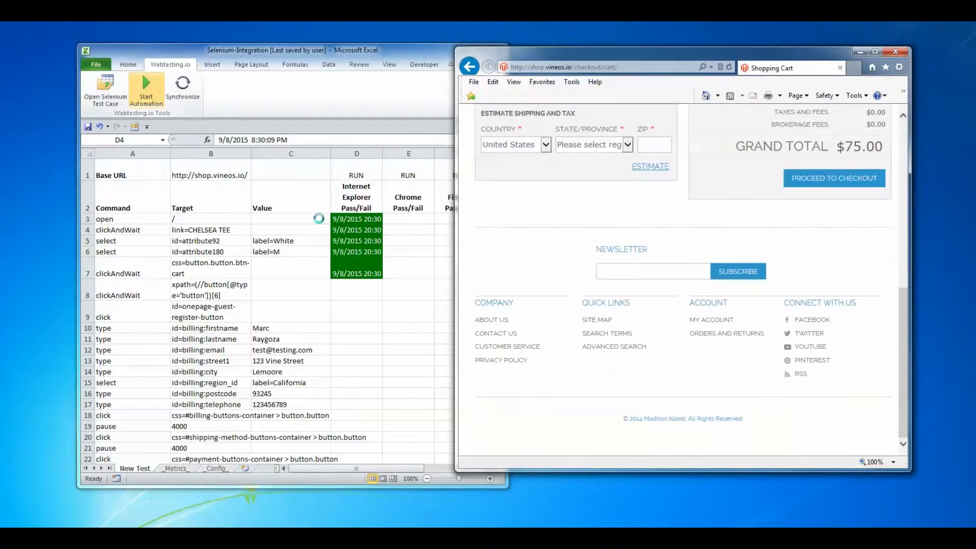
{"action": "left_click", "coordinate": [834, 177]}
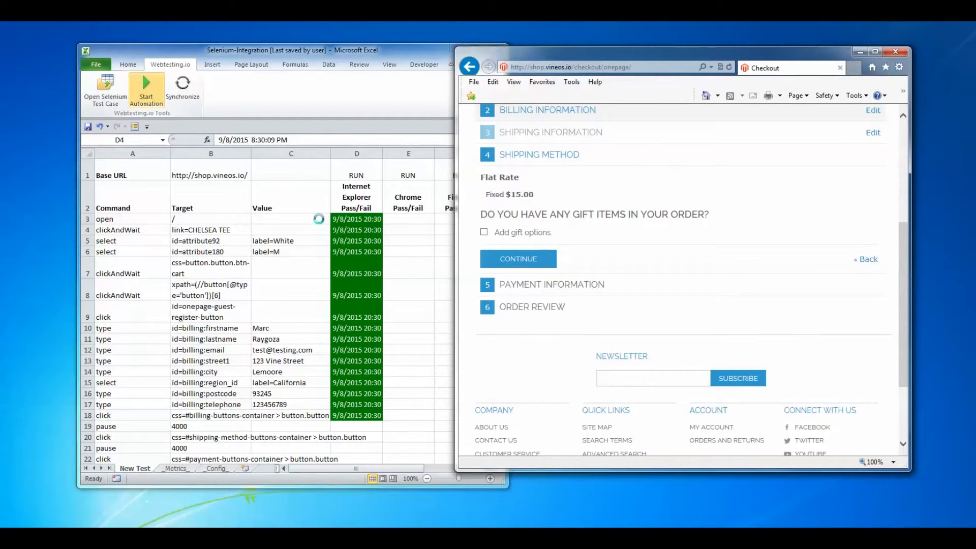
In IE, continue past shipping method and payment information, place the order, and close
{"action": "left_click", "coordinate": [518, 259]}
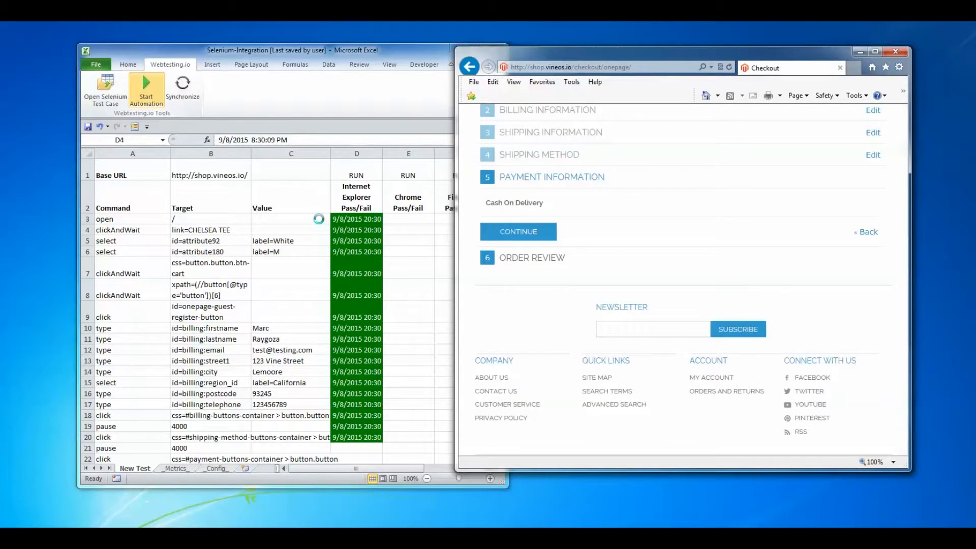
{"action": "left_click", "coordinate": [518, 231]}
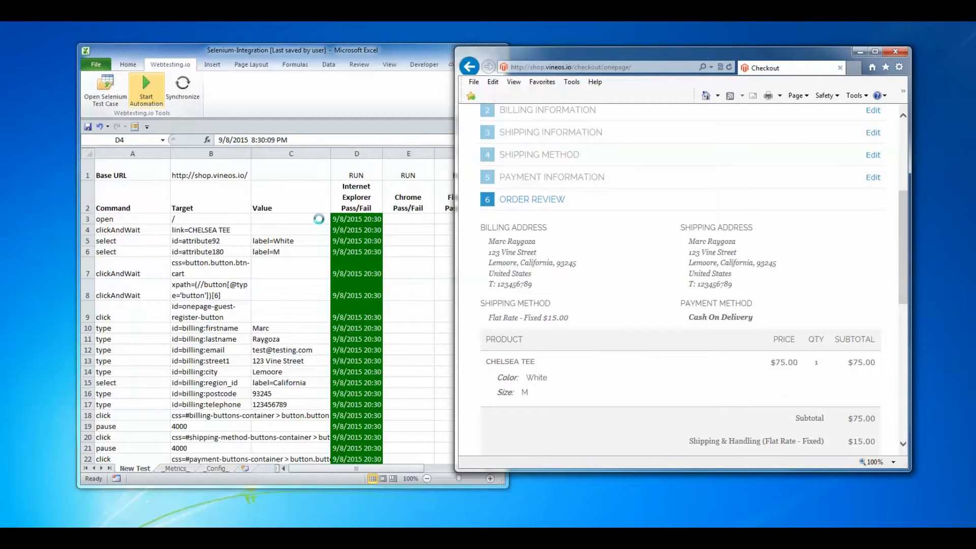
{"action": "left_click", "coordinate": [519, 196]}
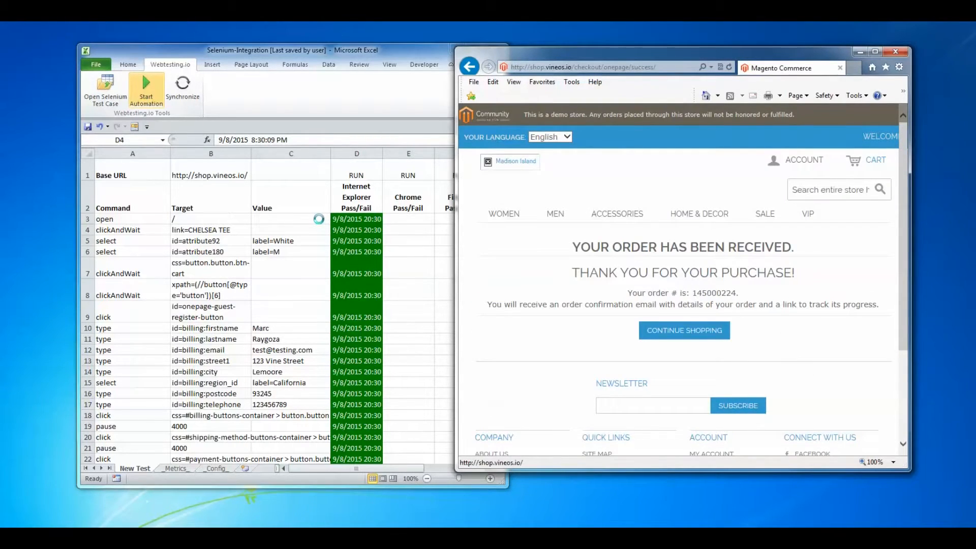
{"action": "left_click", "coordinate": [898, 52]}
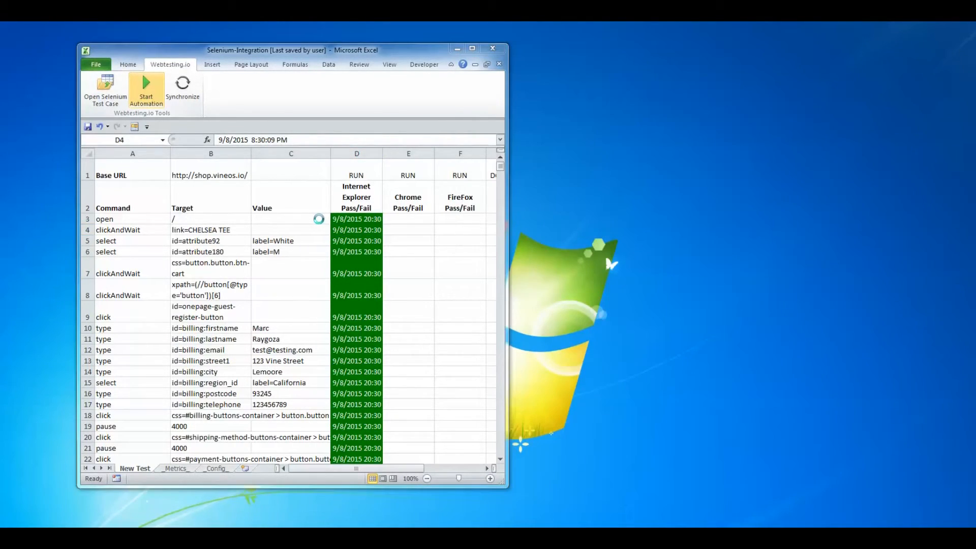
In Chrome, add the Chelsea Tee to cart, continue through shipping and payment, and place the order
{"action": "left_click", "coordinate": [146, 87]}
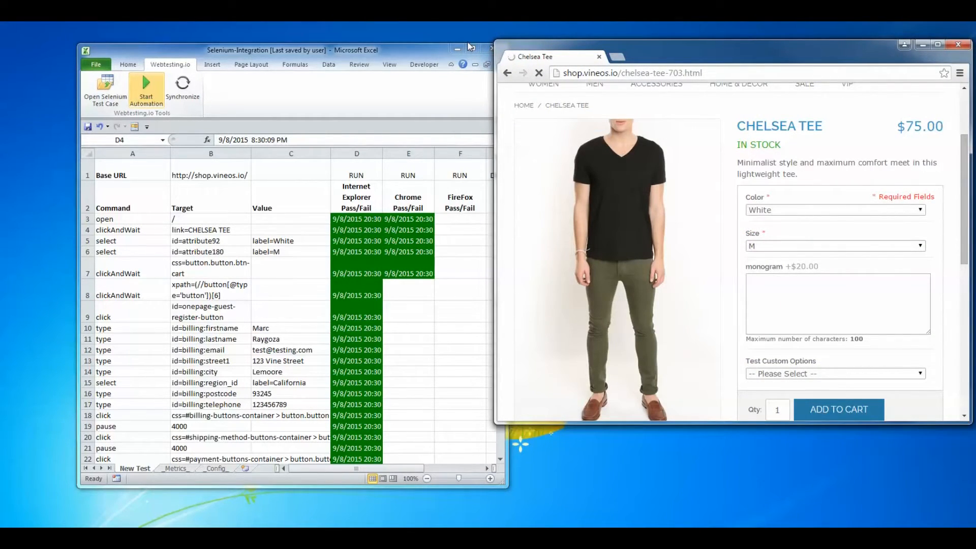
{"action": "left_click", "coordinate": [839, 409]}
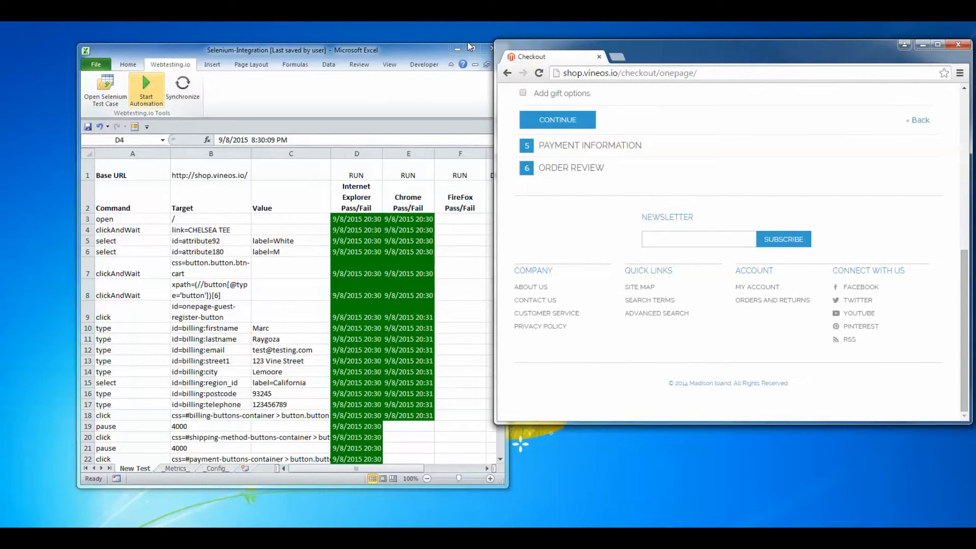
{"action": "left_click", "coordinate": [557, 120]}
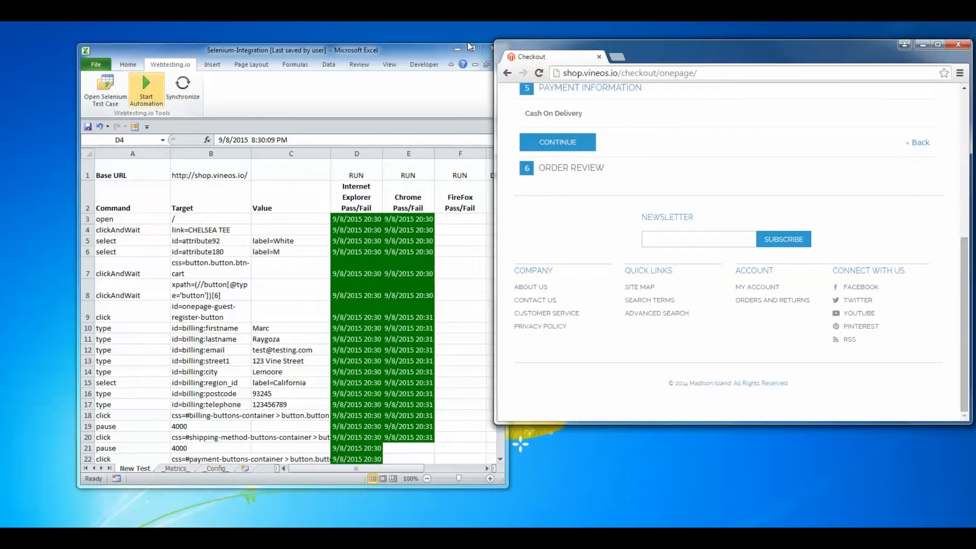
{"action": "left_click", "coordinate": [557, 142]}
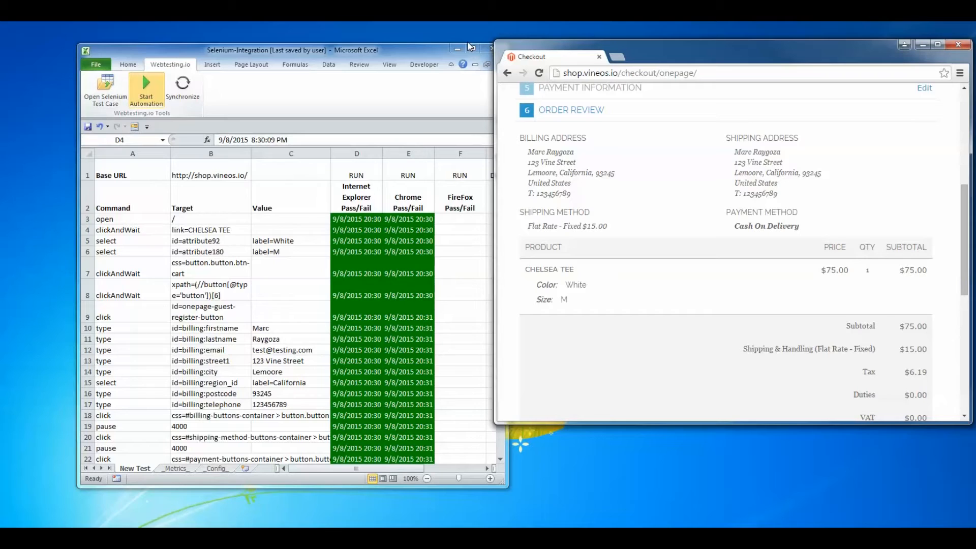
{"action": "scroll", "scroll_direction": "down", "scroll_amount": 3}
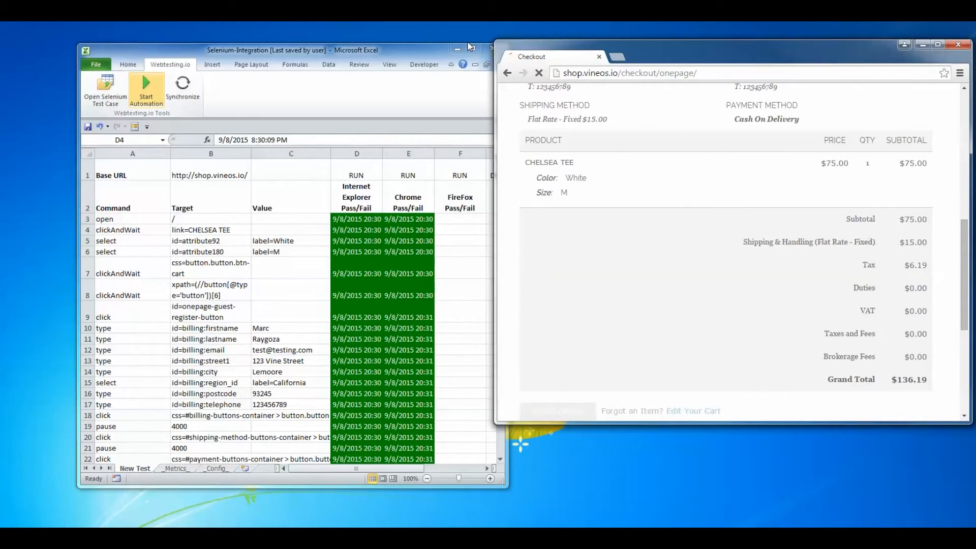
{"action": "left_click", "coordinate": [599, 57]}
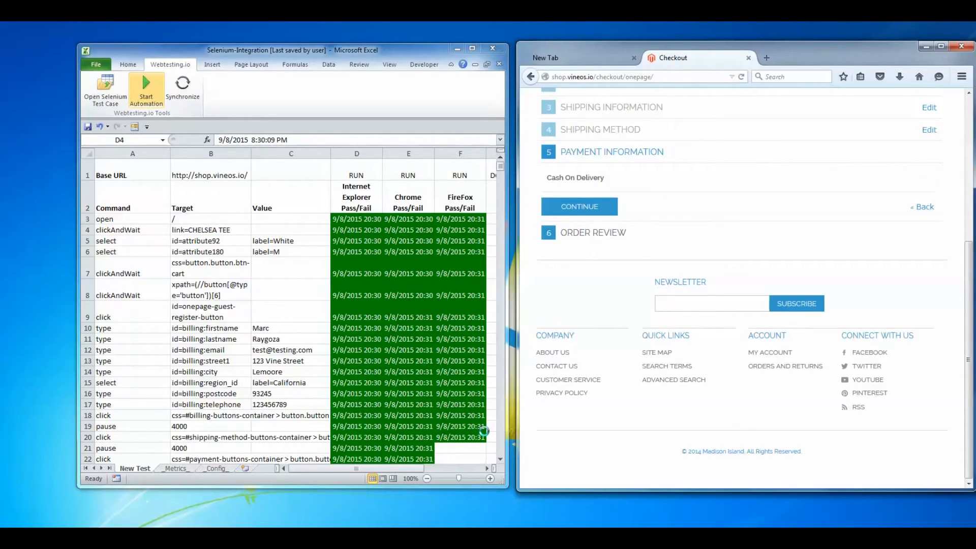
In Firefox, continue past Payment Information and place the order from Order Review
{"action": "left_click", "coordinate": [579, 206]}
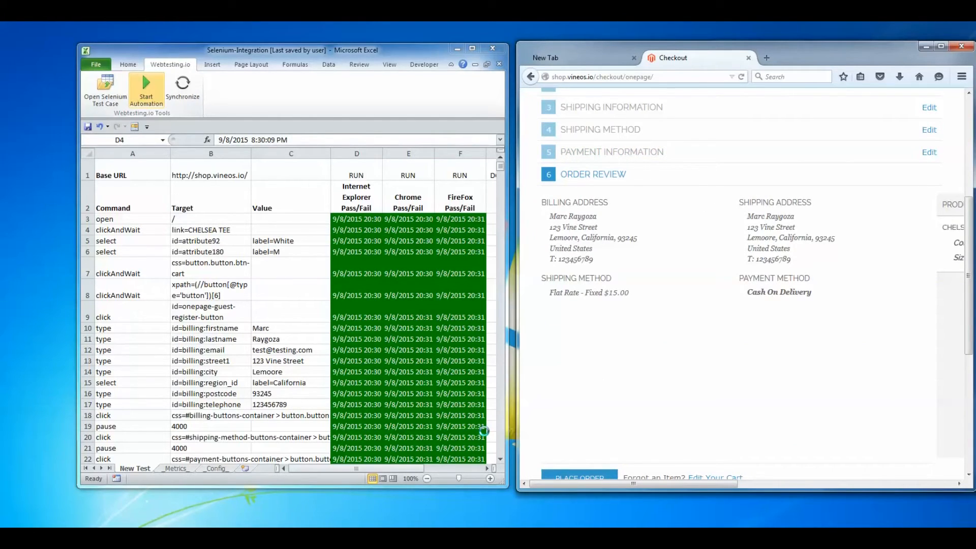
{"action": "left_click", "coordinate": [579, 477]}
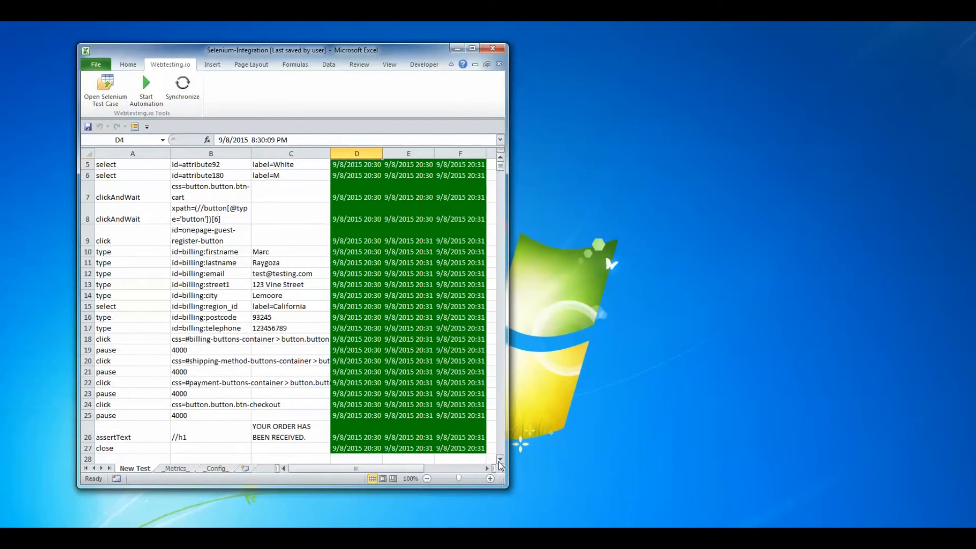
{"action": "scroll", "scroll_direction": "down", "scroll_amount": 3}
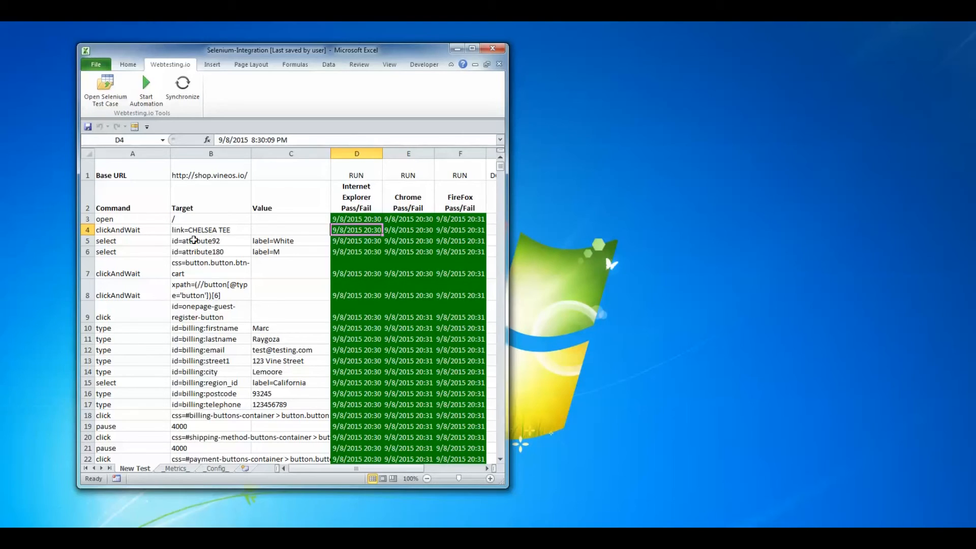
{"action": "left_click", "coordinate": [132, 289]}
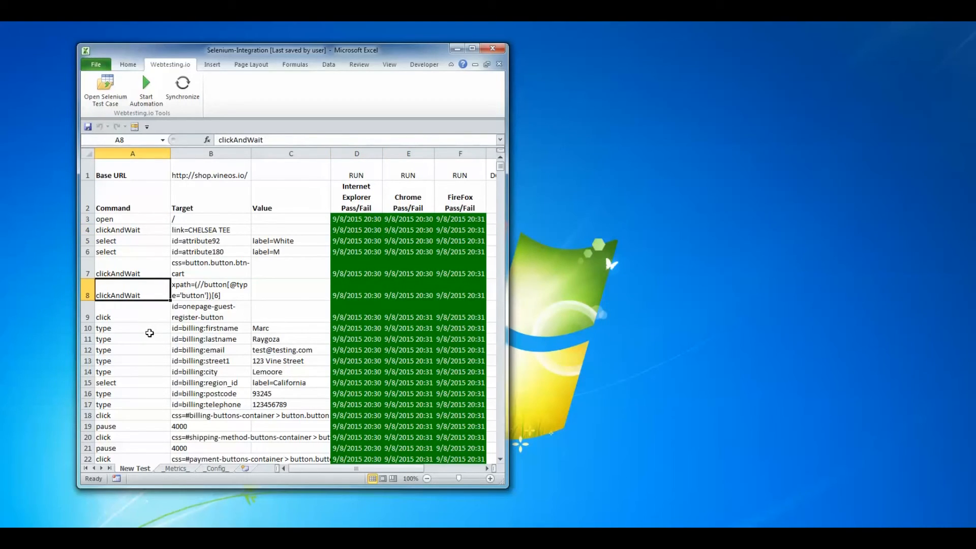
{"action": "scroll", "scroll_direction": "down", "scroll_amount": 3}
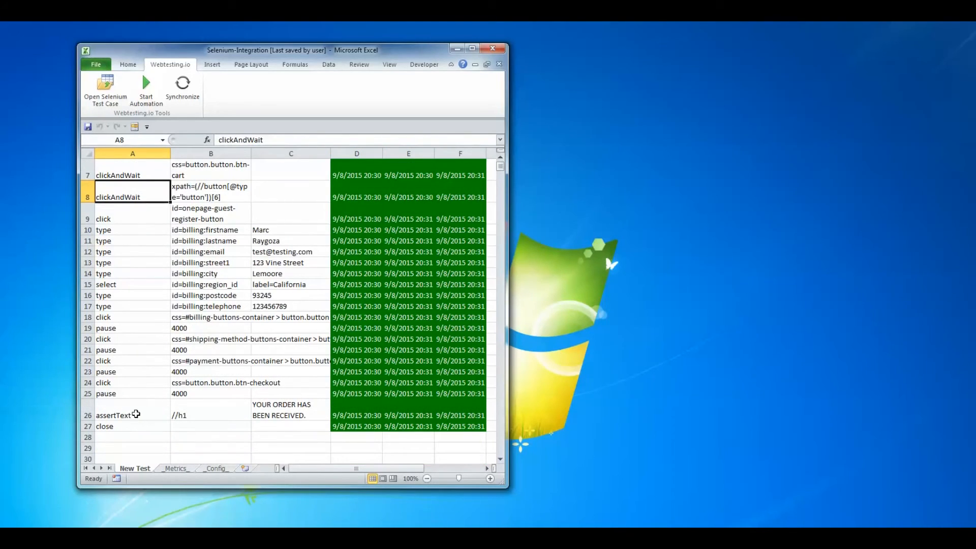
{"action": "mouse_move", "coordinate": [135, 412]}
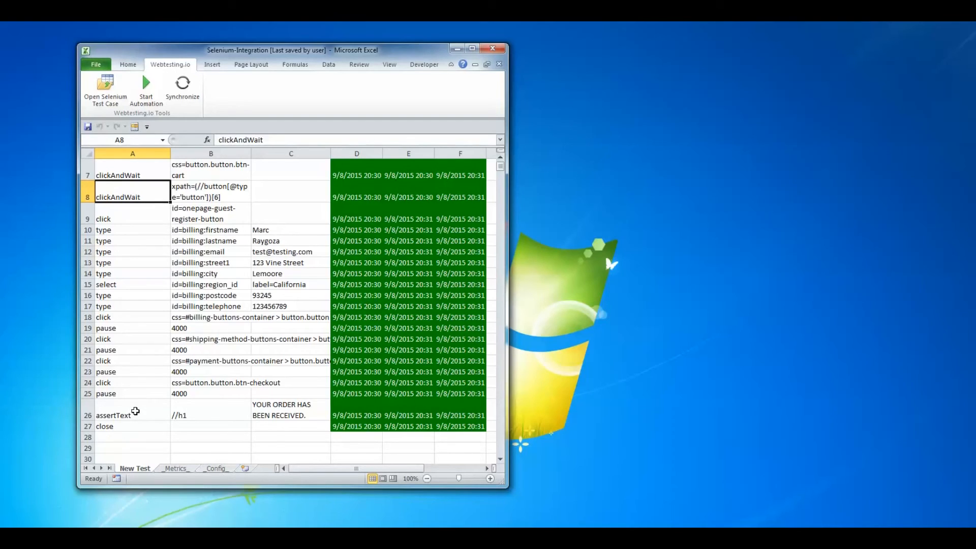
{"action": "left_click", "coordinate": [289, 410]}
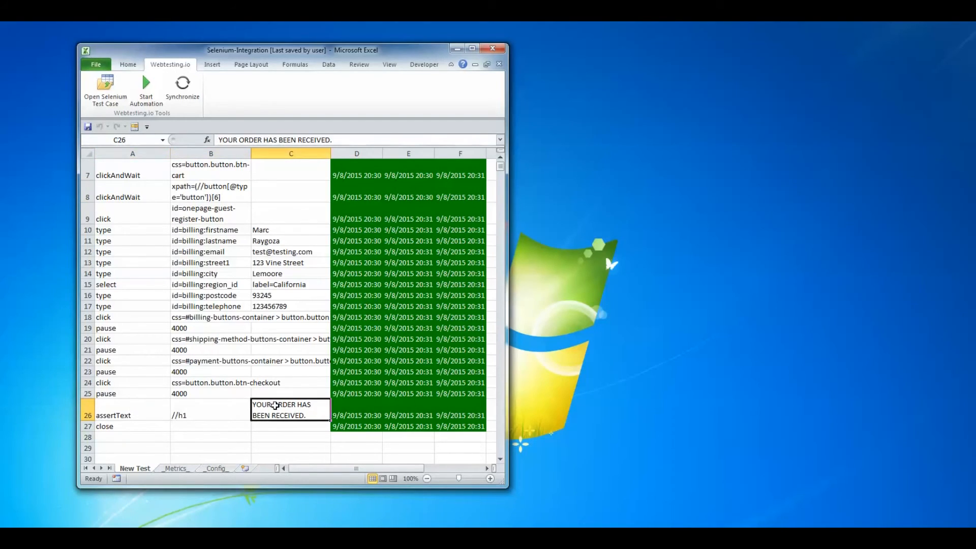
On the Metrics sheet, review the run date in A2 and passed count in C2
{"action": "left_click", "coordinate": [175, 468]}
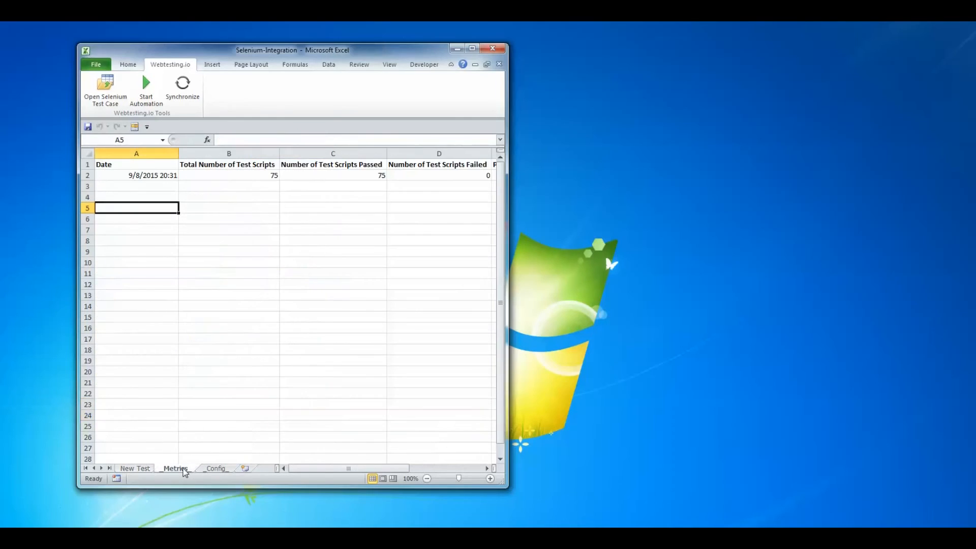
{"action": "left_click", "coordinate": [136, 175]}
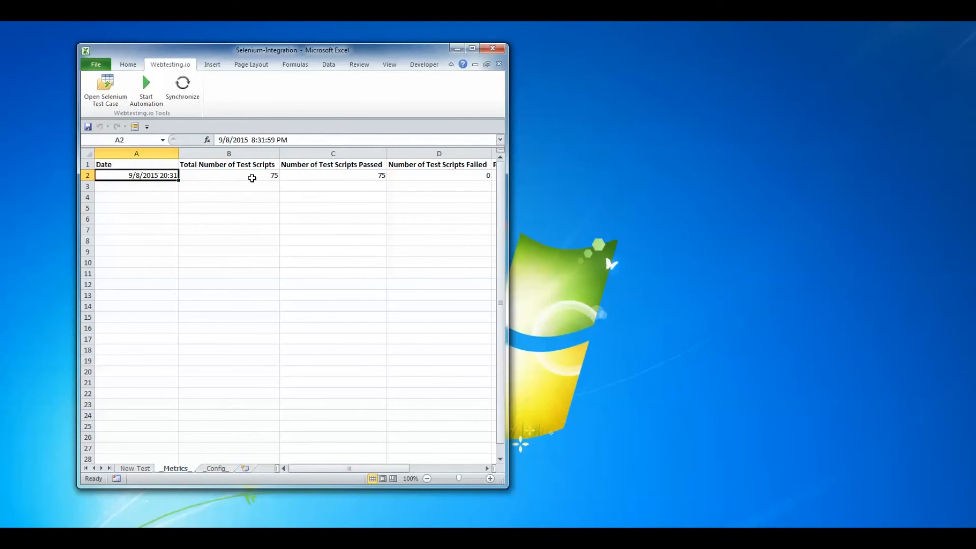
{"action": "left_click", "coordinate": [333, 176]}
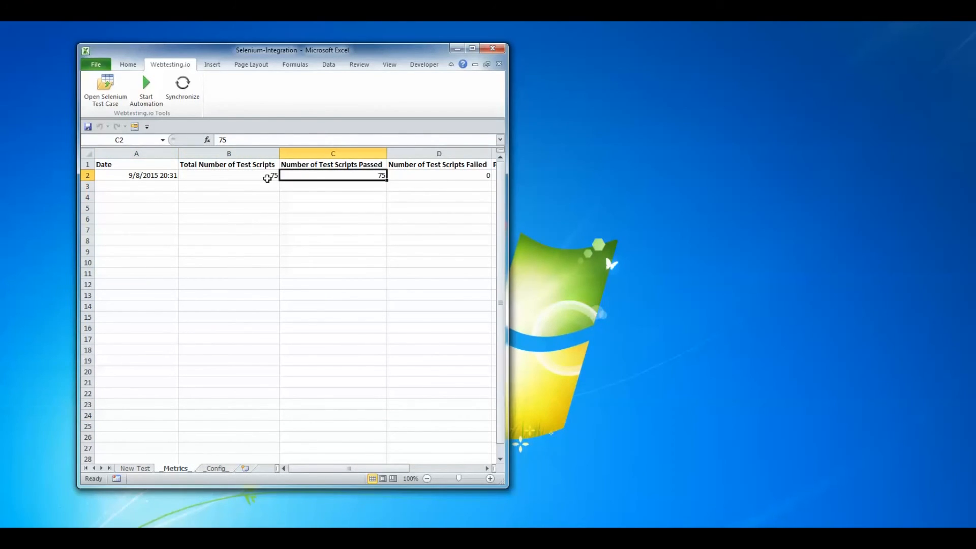